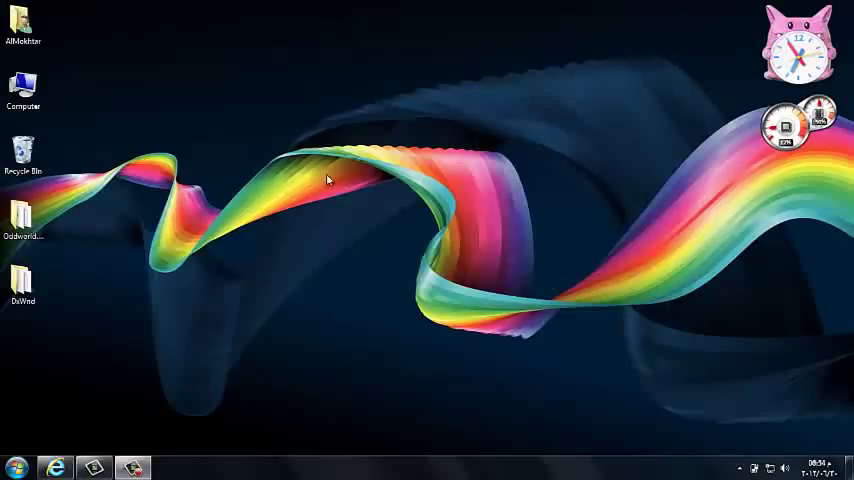
{"action": "mouse_move", "coordinate": [370, 221]}
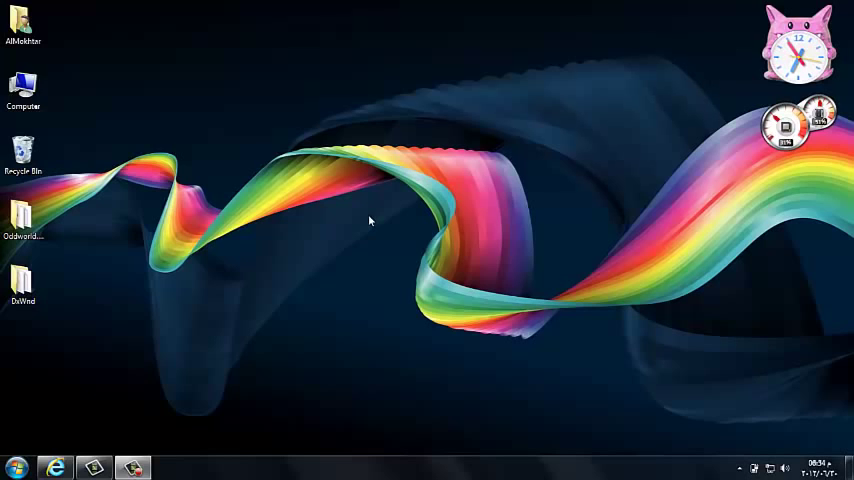
Select the Oddworld folder, then view and close the computer's basic system information
{"action": "left_click", "coordinate": [22, 217]}
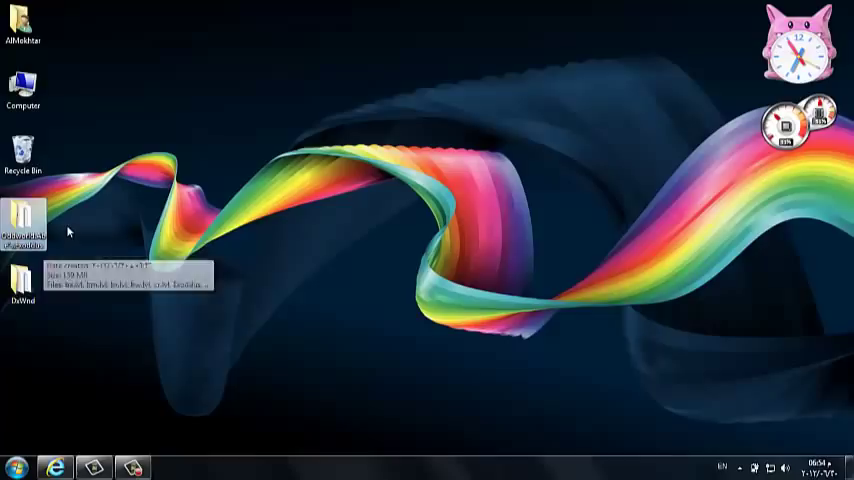
{"action": "mouse_move", "coordinate": [70, 232]}
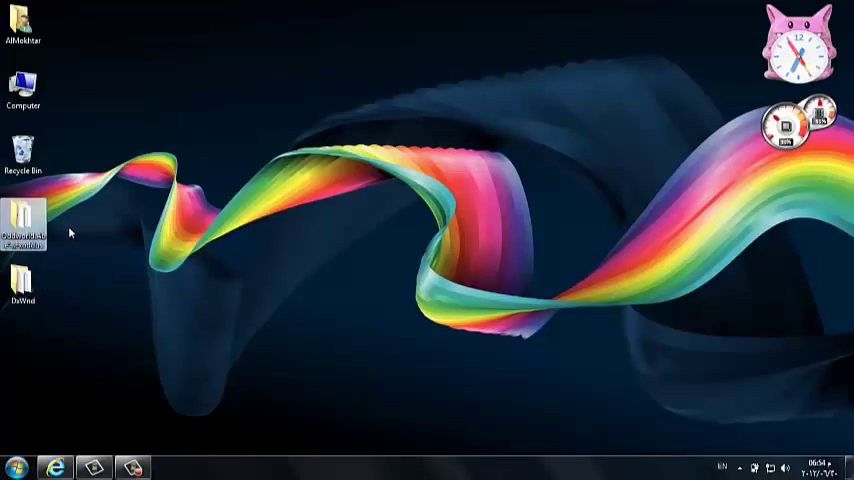
{"action": "left_click", "coordinate": [710, 467]}
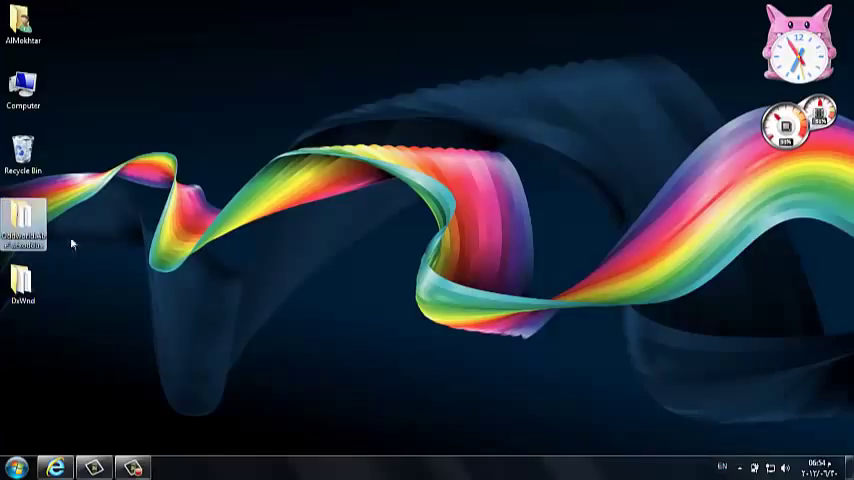
{"action": "mouse_move", "coordinate": [25, 225]}
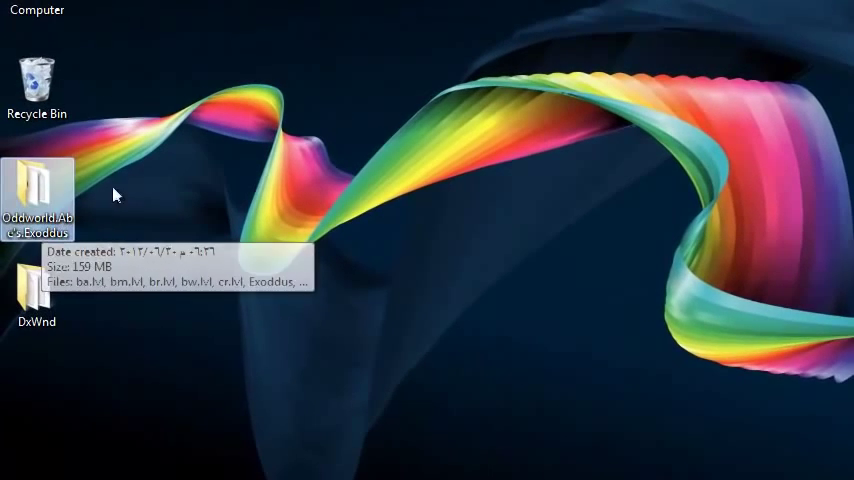
{"action": "mouse_move", "coordinate": [184, 164]}
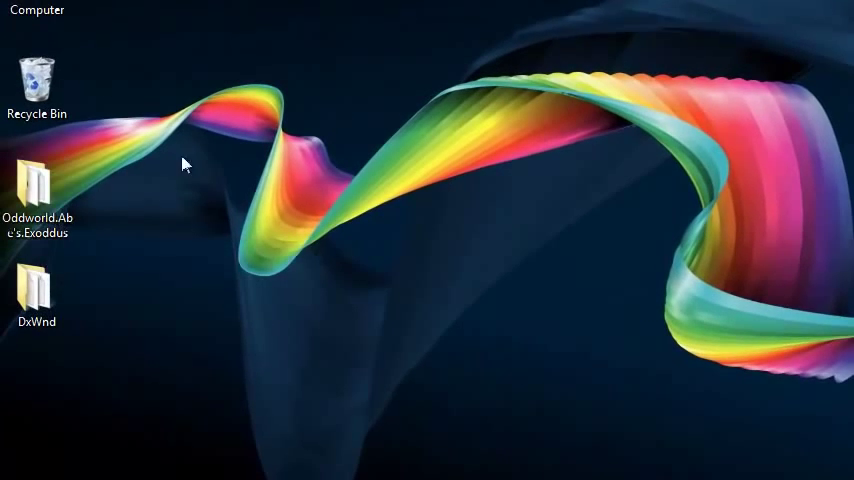
{"action": "mouse_move", "coordinate": [358, 118]}
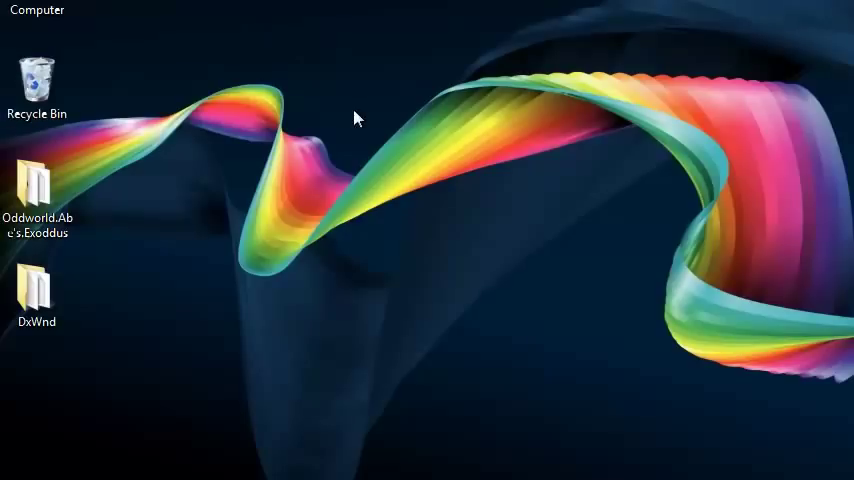
{"action": "mouse_move", "coordinate": [320, 143]}
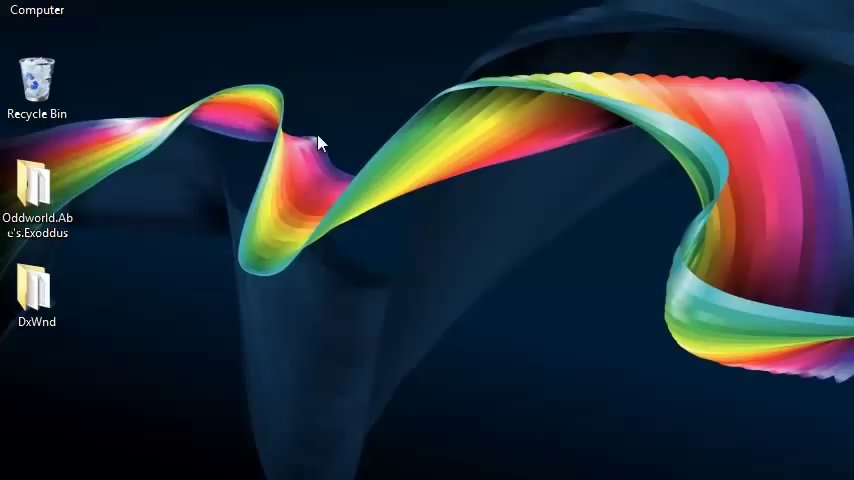
{"action": "mouse_move", "coordinate": [107, 225]}
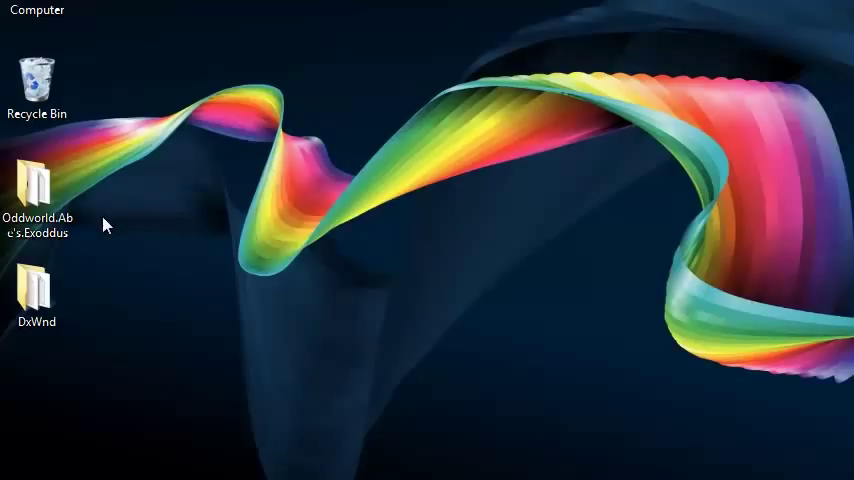
{"action": "mouse_move", "coordinate": [192, 252]}
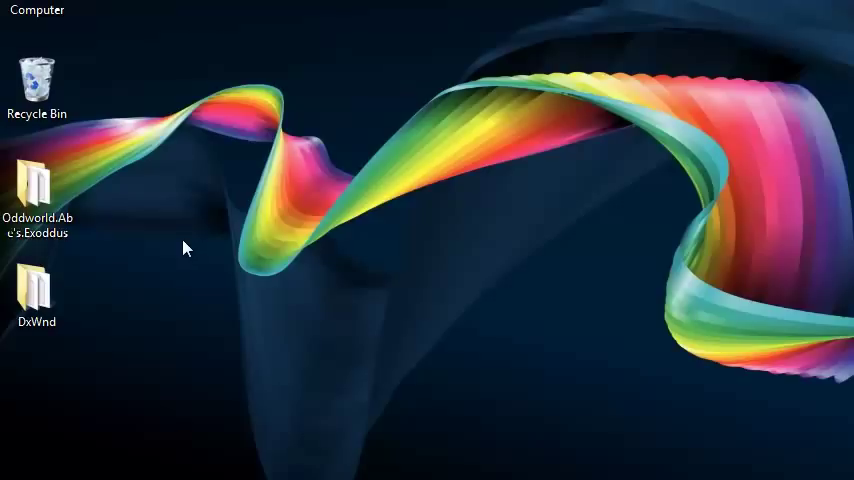
{"action": "mouse_move", "coordinate": [405, 178]}
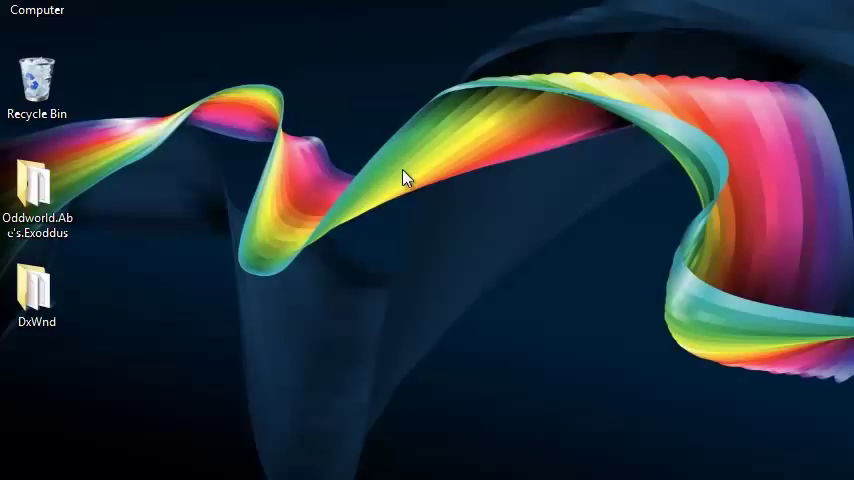
{"action": "mouse_move", "coordinate": [152, 271]}
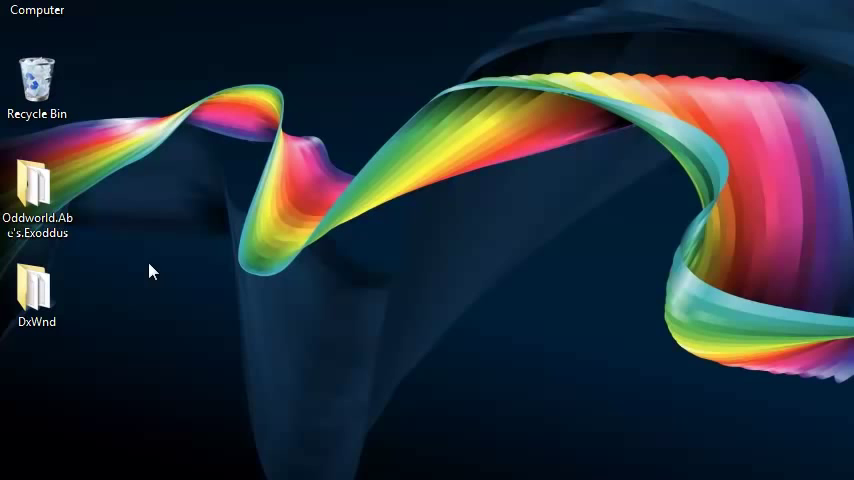
{"action": "mouse_move", "coordinate": [169, 262]}
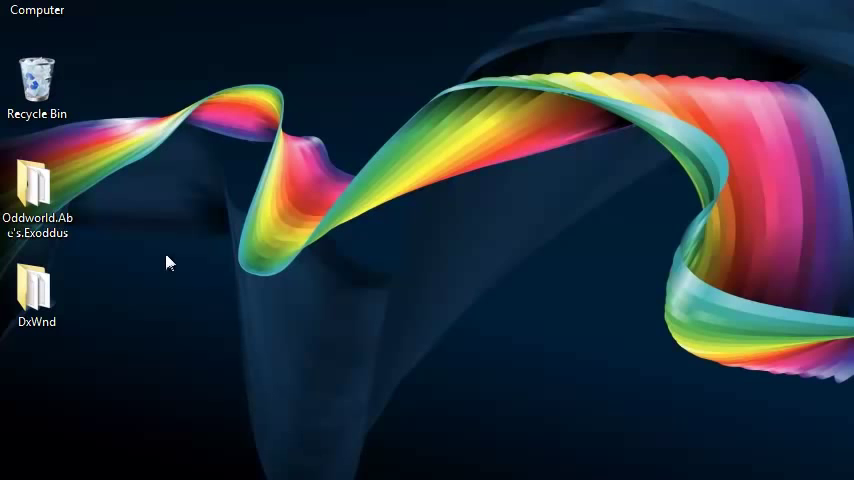
{"action": "right_click", "coordinate": [37, 12]}
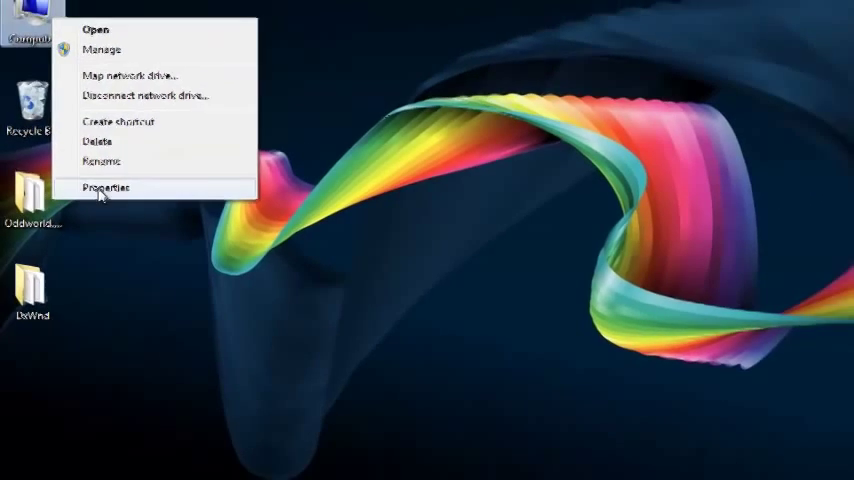
{"action": "left_click", "coordinate": [104, 188]}
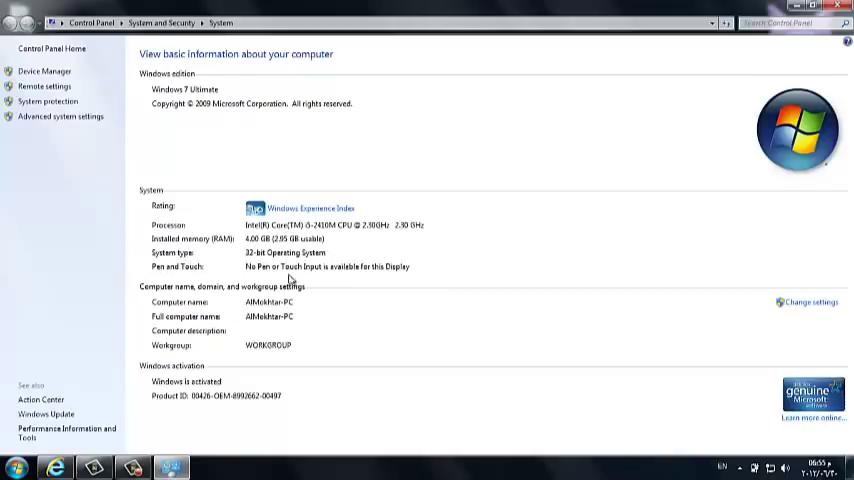
{"action": "mouse_move", "coordinate": [198, 97]}
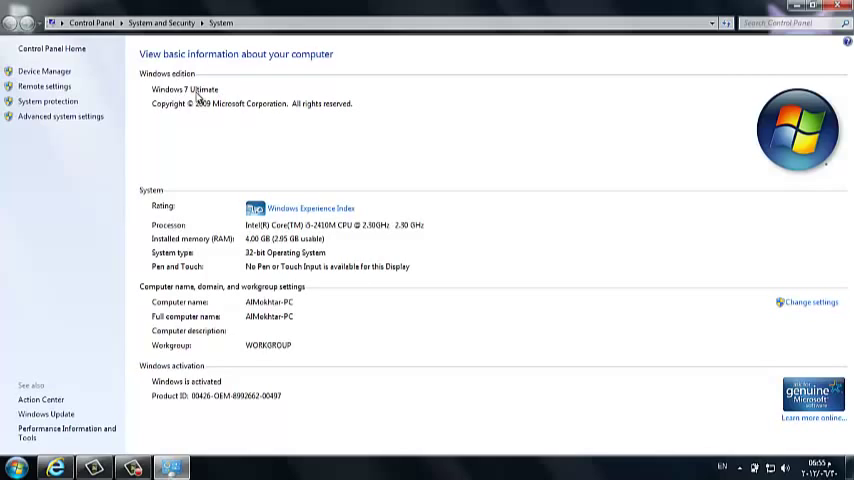
{"action": "mouse_move", "coordinate": [364, 234]}
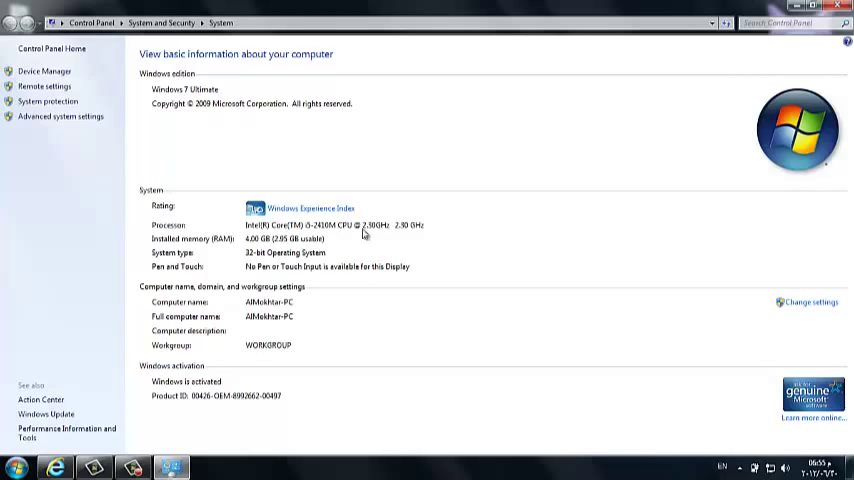
{"action": "mouse_move", "coordinate": [303, 257]}
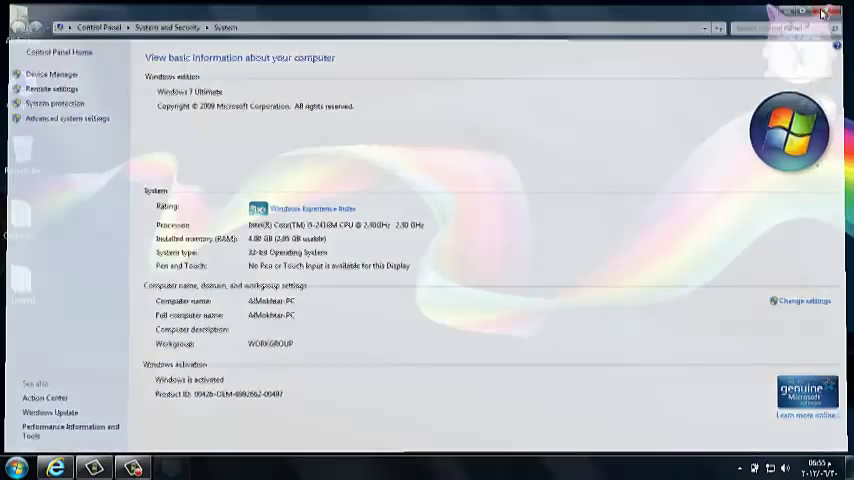
{"action": "left_click", "coordinate": [824, 13]}
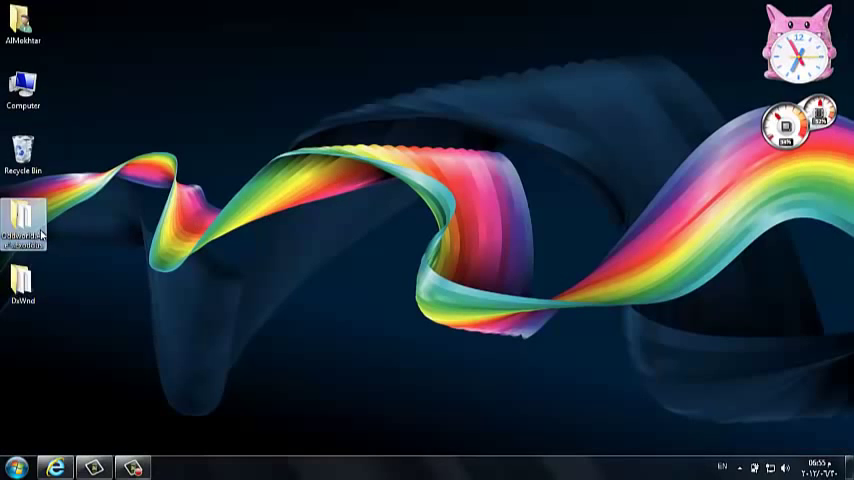
Open the Oddworld.Abe's.Exoddus folder to view its 15 files, close it, then reopen it
{"action": "double_click", "coordinate": [22, 220]}
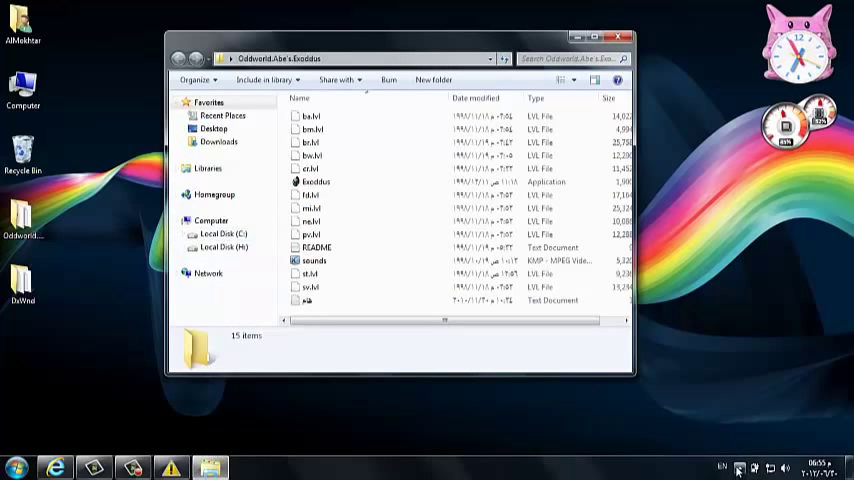
{"action": "left_click", "coordinate": [740, 467]}
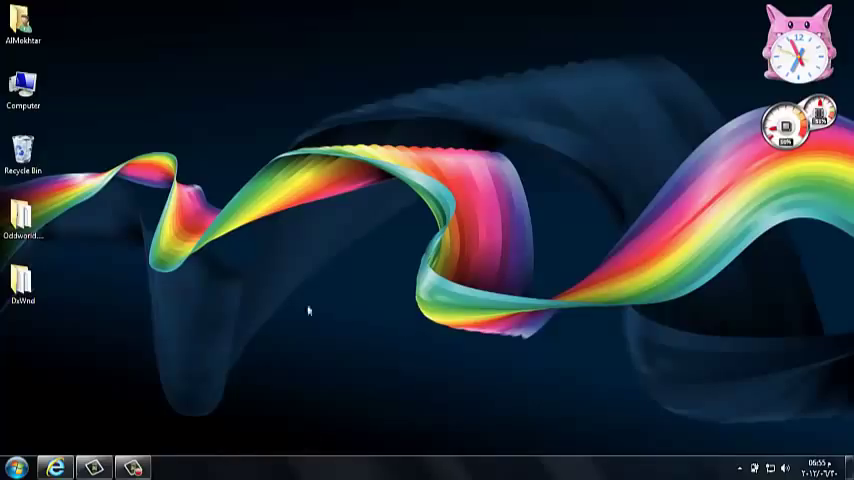
{"action": "mouse_move", "coordinate": [141, 243]}
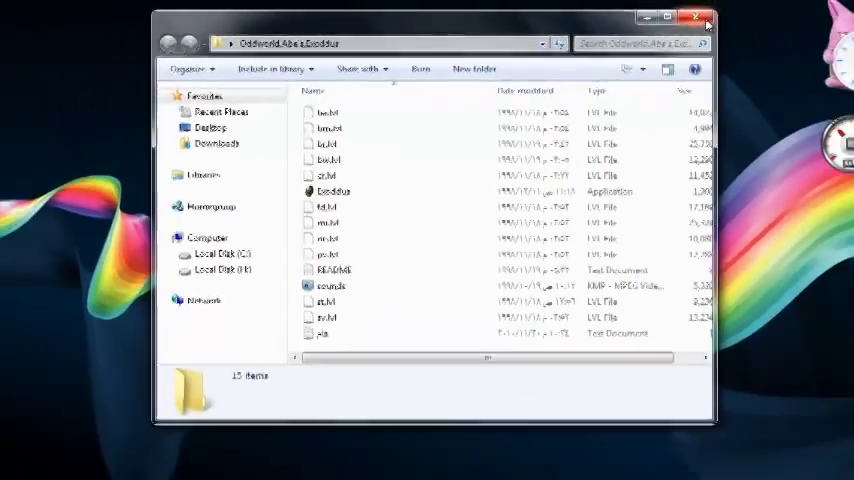
{"action": "left_click", "coordinate": [697, 17]}
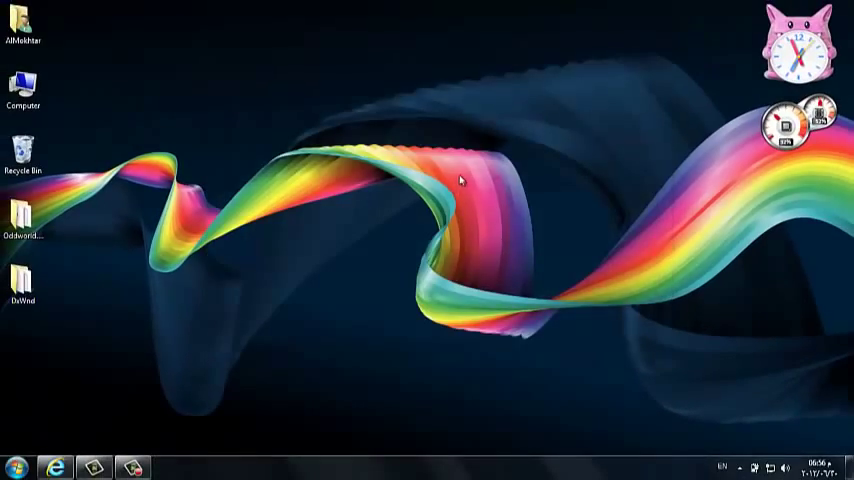
{"action": "mouse_move", "coordinate": [354, 178]}
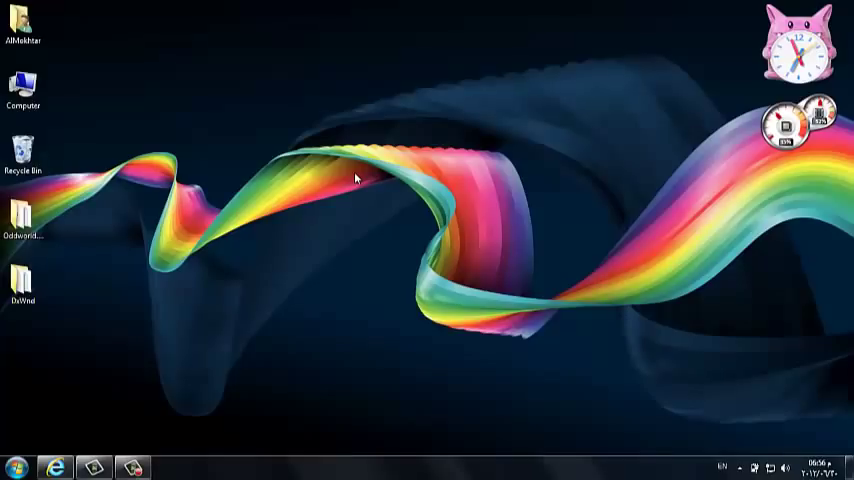
{"action": "left_click", "coordinate": [23, 155]}
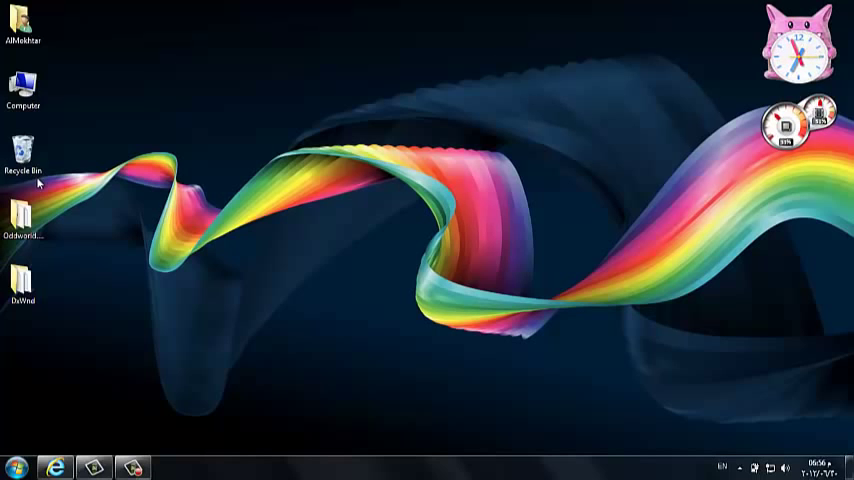
{"action": "mouse_move", "coordinate": [220, 194]}
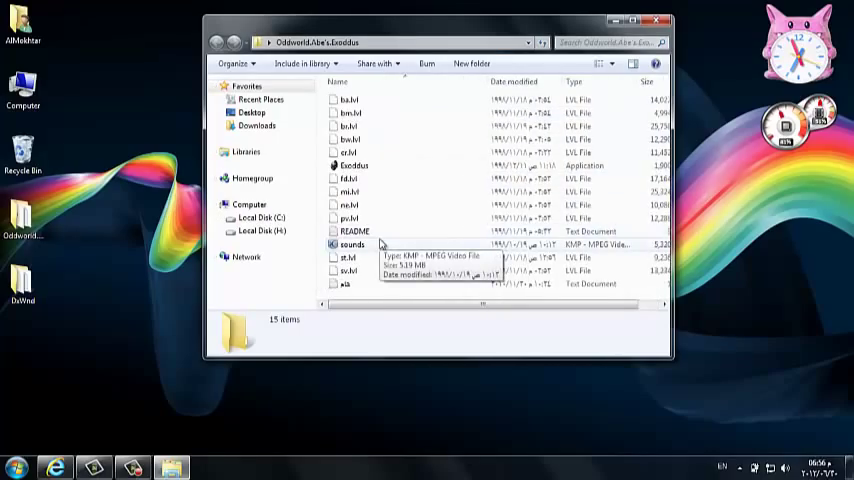
Open the Abe's Exoddus README in Notepad and scroll to the Technical Support sections
{"action": "double_click", "coordinate": [355, 231]}
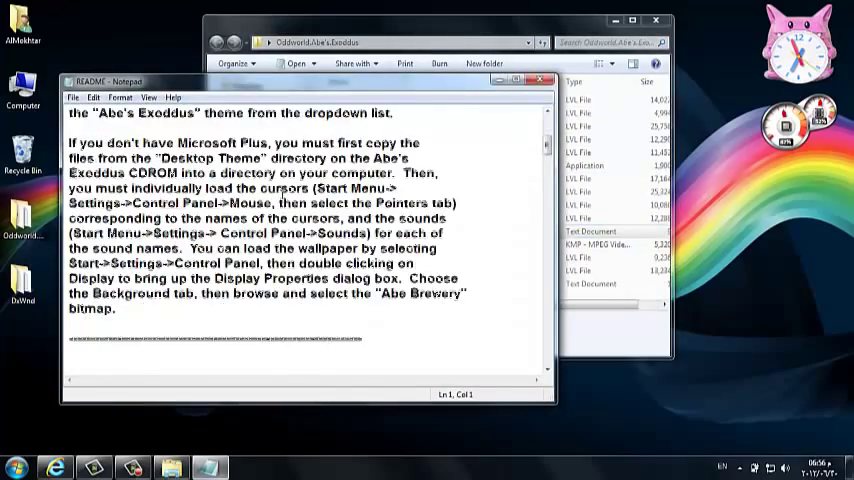
{"action": "scroll", "scroll_direction": "down", "scroll_amount": 3}
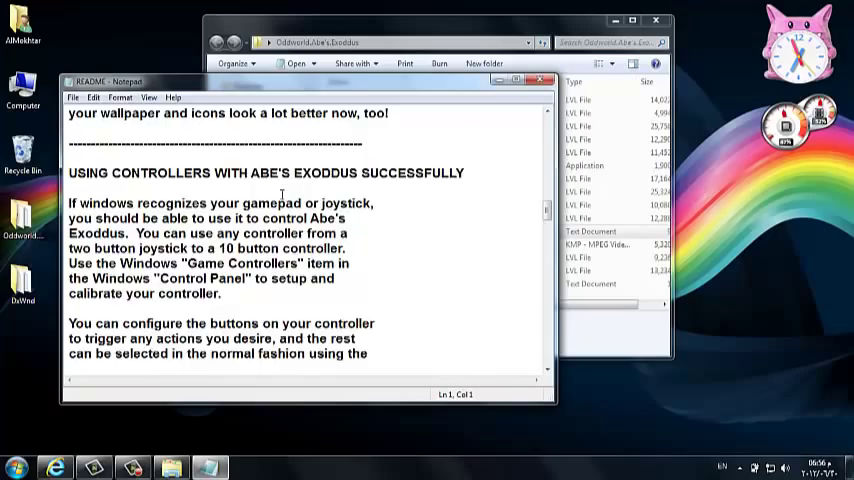
{"action": "scroll", "scroll_direction": "down", "scroll_amount": 3}
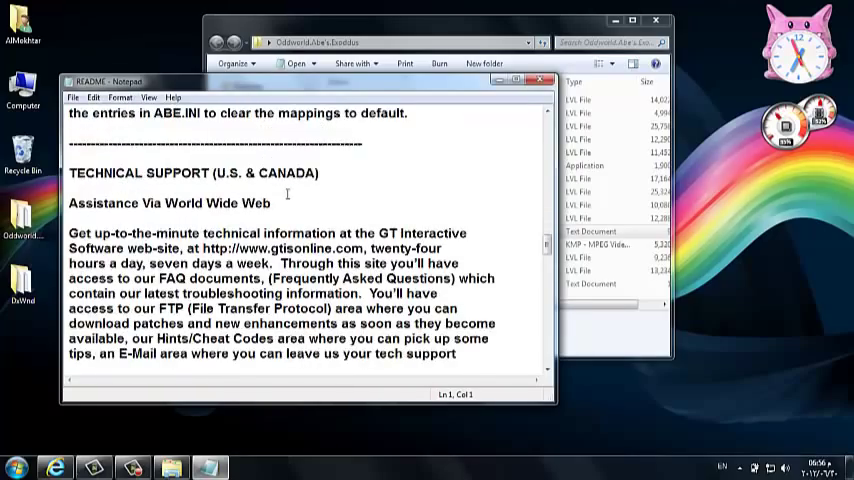
{"action": "scroll", "scroll_direction": "down", "scroll_amount": 3}
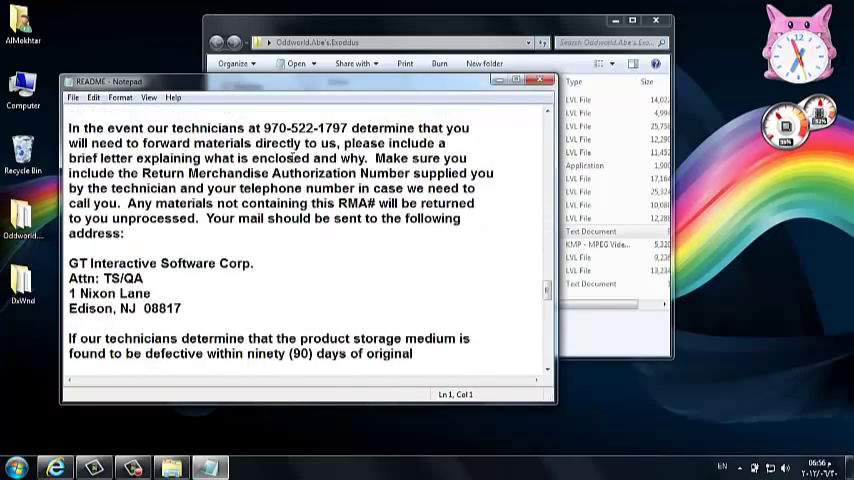
{"action": "scroll", "scroll_direction": "down", "scroll_amount": 3}
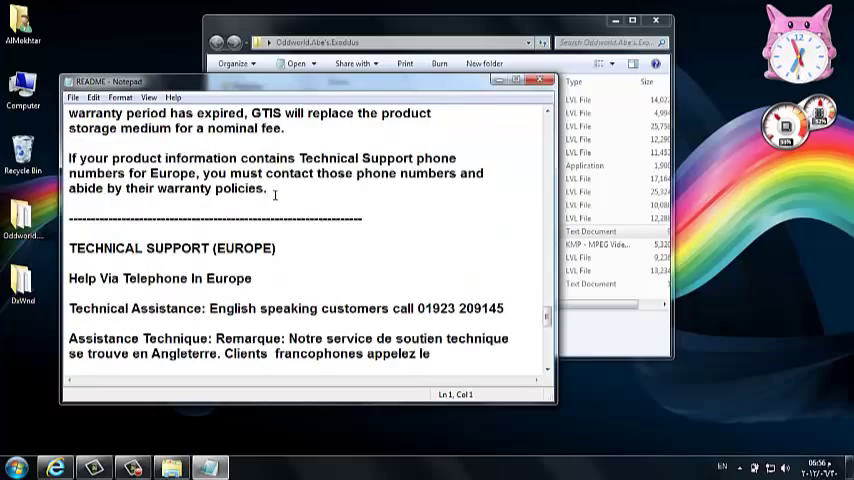
{"action": "left_click", "coordinate": [526, 81]}
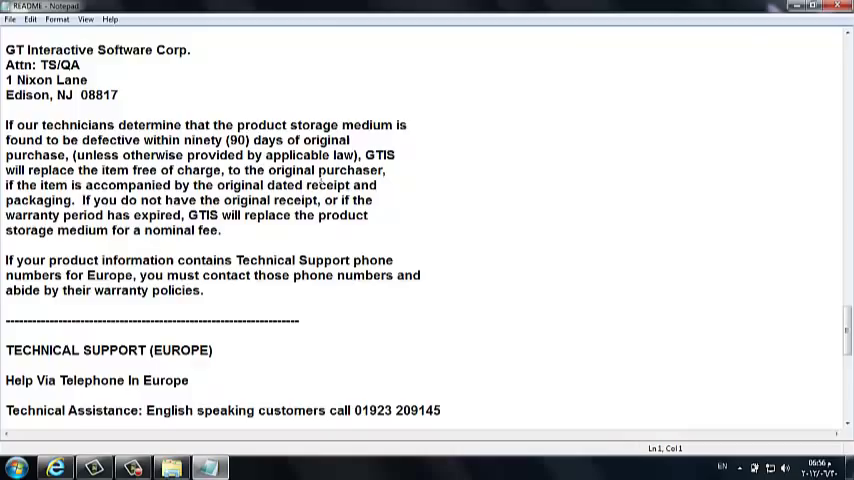
{"action": "scroll", "scroll_direction": "down", "scroll_amount": 3}
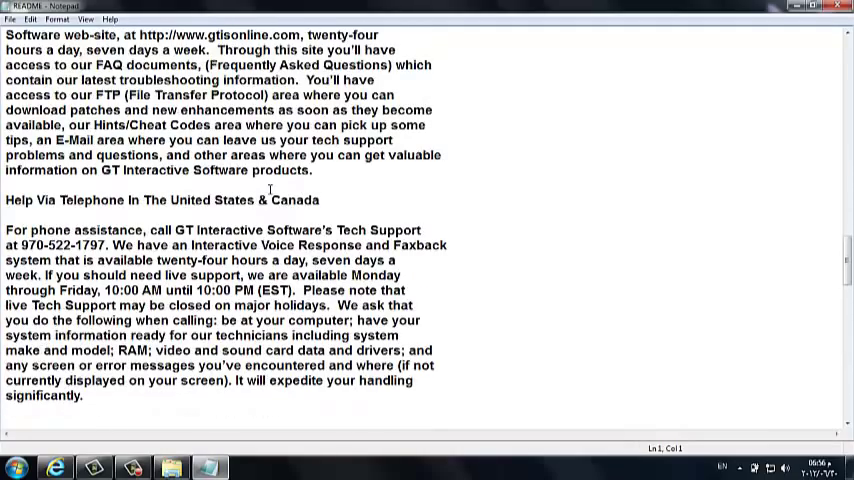
{"action": "scroll", "scroll_direction": "up", "scroll_amount": 3}
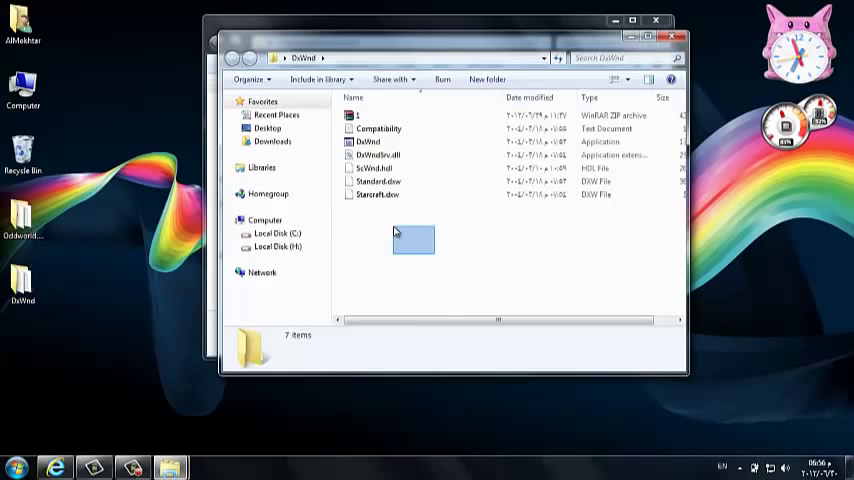
Launch DxWnd.exe's windowed mode launcher, then close the Abe's Exoddus folder window
{"action": "left_click", "coordinate": [368, 142]}
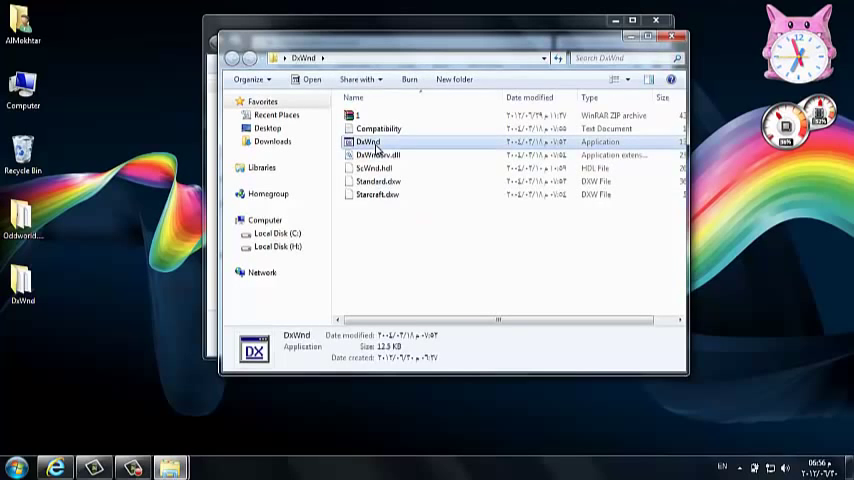
{"action": "double_click", "coordinate": [367, 141]}
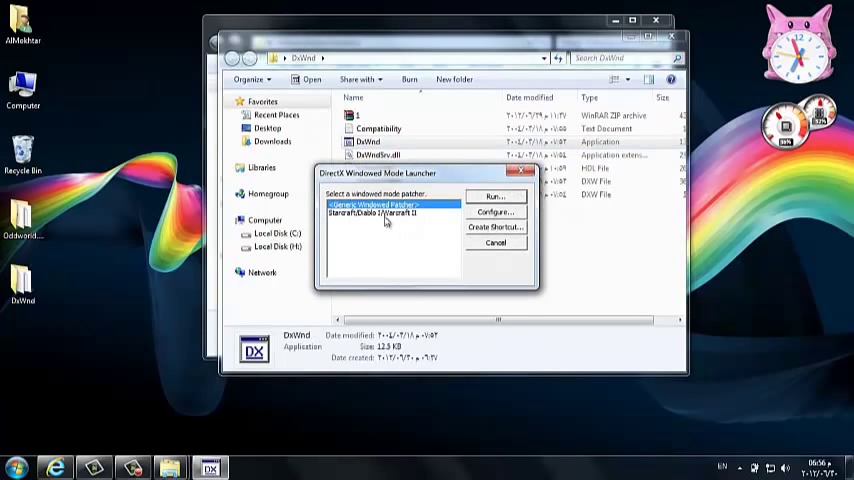
{"action": "mouse_move", "coordinate": [401, 222]}
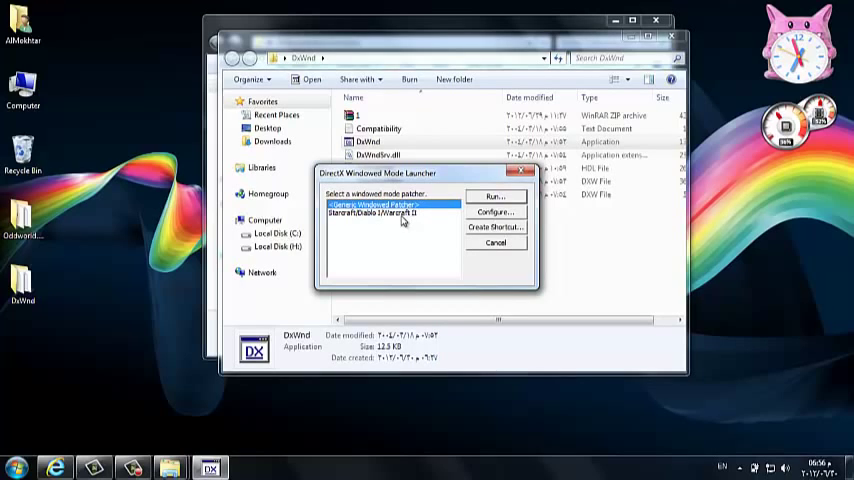
{"action": "mouse_move", "coordinate": [230, 260]}
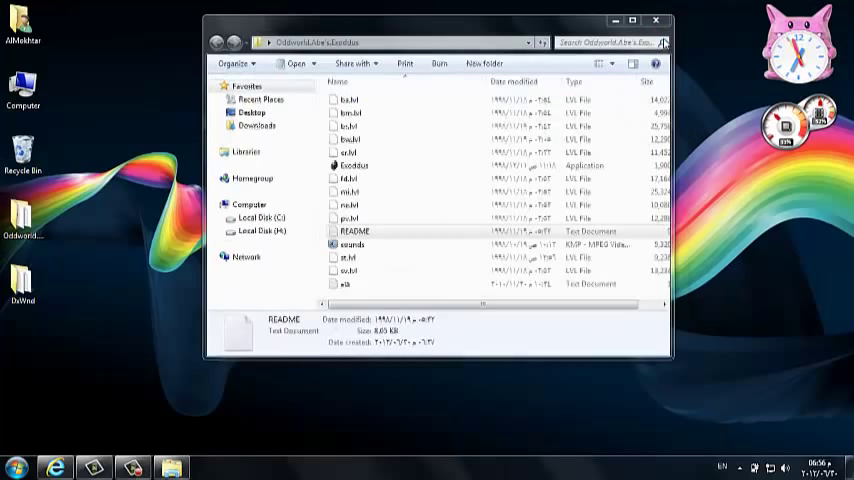
{"action": "left_click", "coordinate": [656, 20]}
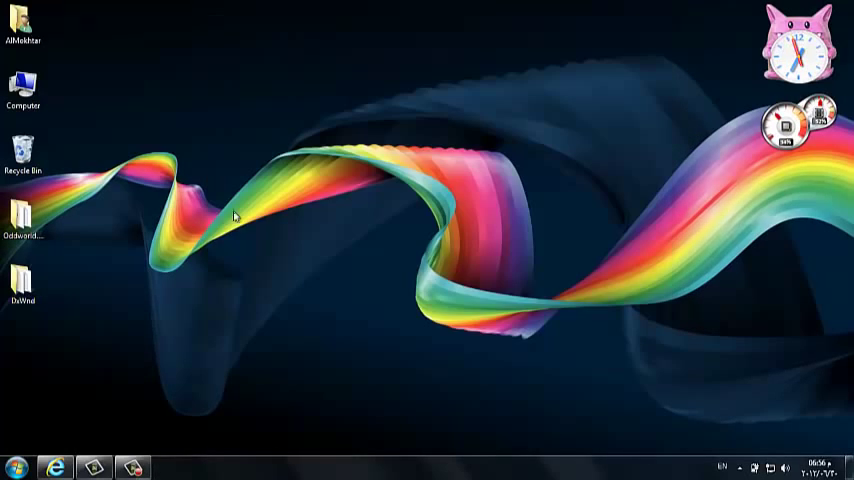
In Internet Explorer, open the icyHell.net result in a new tab and start the DxWnd download
{"action": "left_click", "coordinate": [22, 290]}
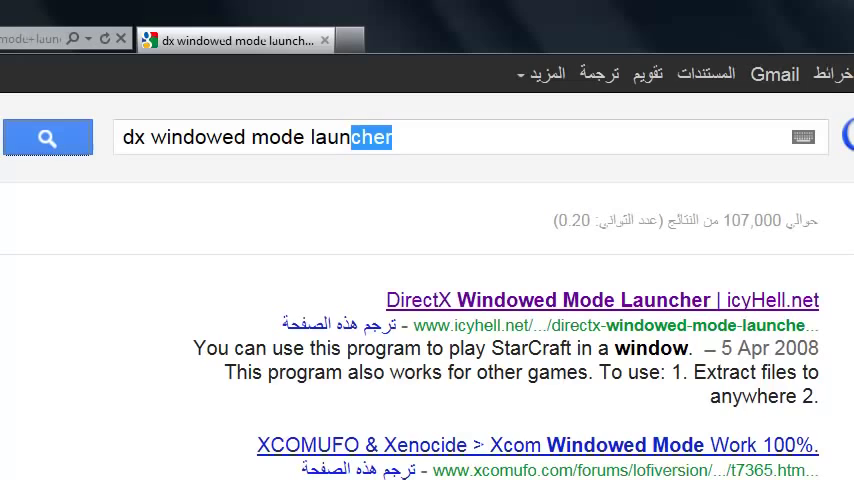
{"action": "mouse_move", "coordinate": [549, 318]}
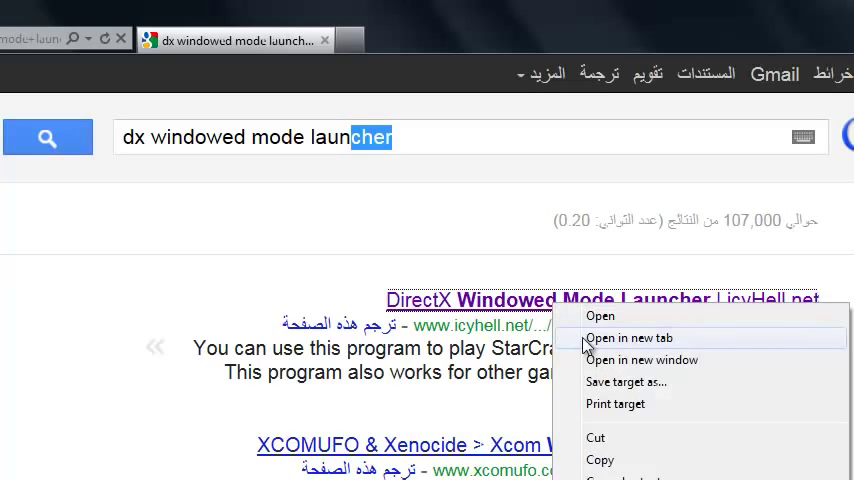
{"action": "left_click", "coordinate": [630, 338]}
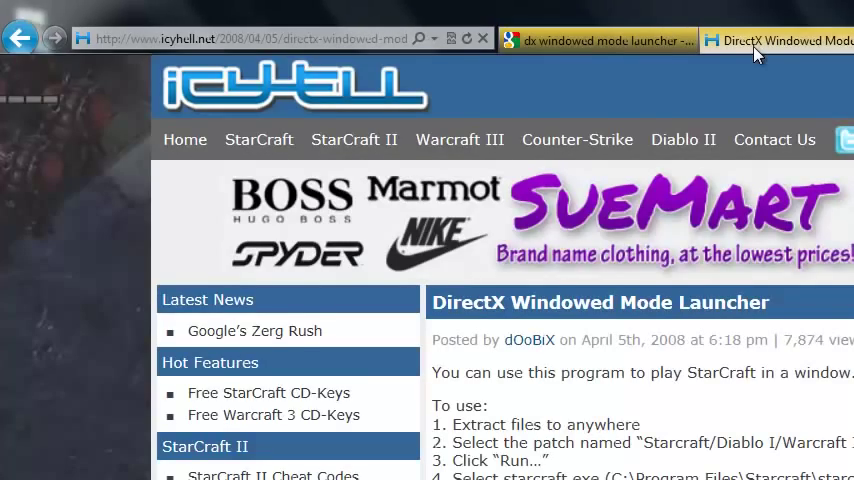
{"action": "scroll", "scroll_direction": "down", "scroll_amount": 3}
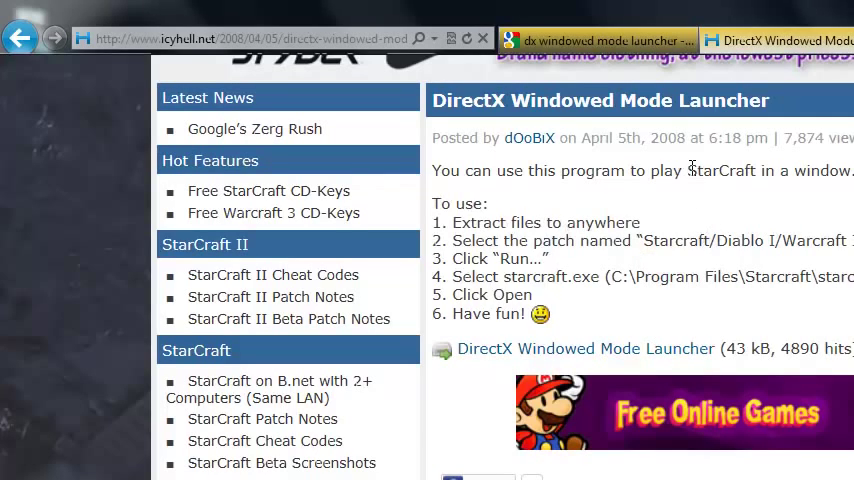
{"action": "double_click", "coordinate": [721, 170]}
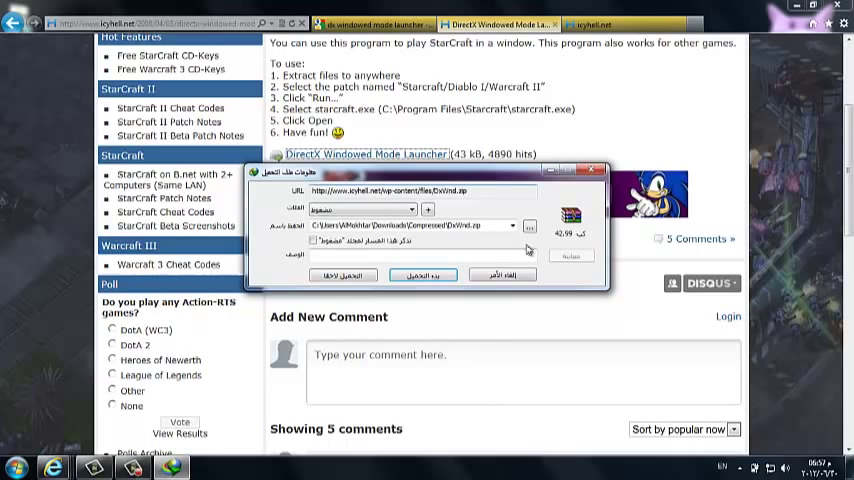
Start downloading DxWnd.zip into the Downloads\Compressed folder
{"action": "left_click", "coordinate": [421, 275]}
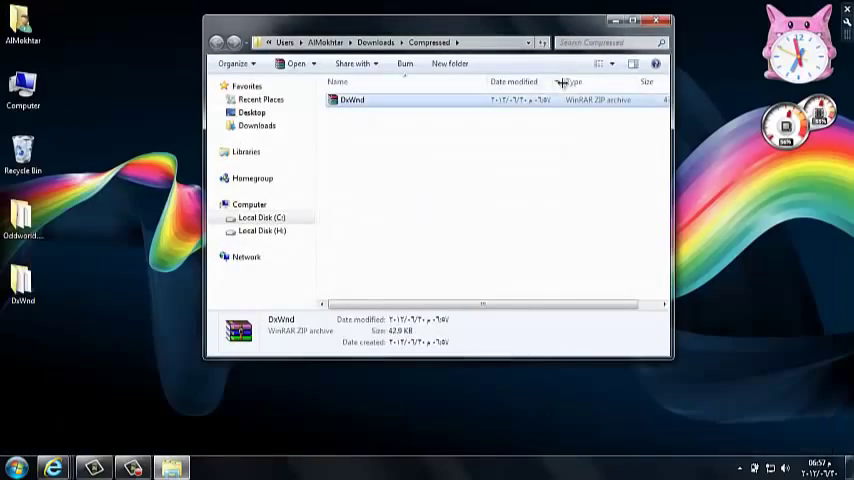
Extract DxWnd.zip in the Compressed folder and launch the extracted DxWnd application
{"action": "right_click", "coordinate": [352, 99]}
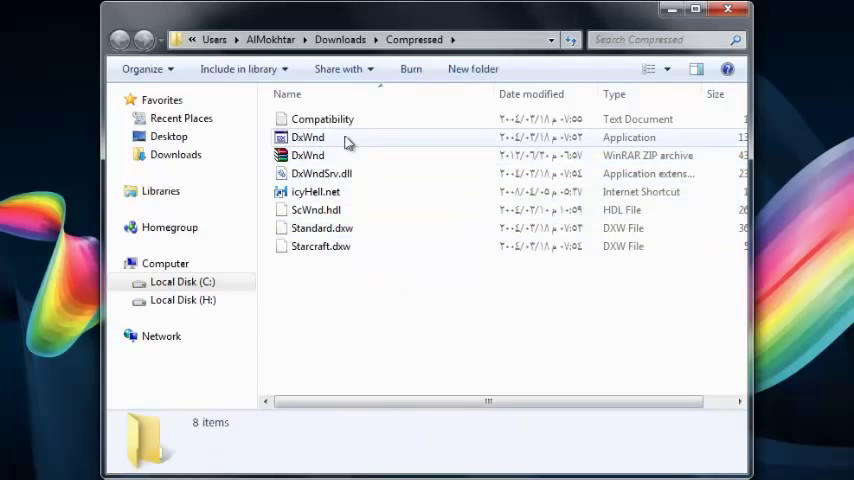
{"action": "mouse_move", "coordinate": [338, 150]}
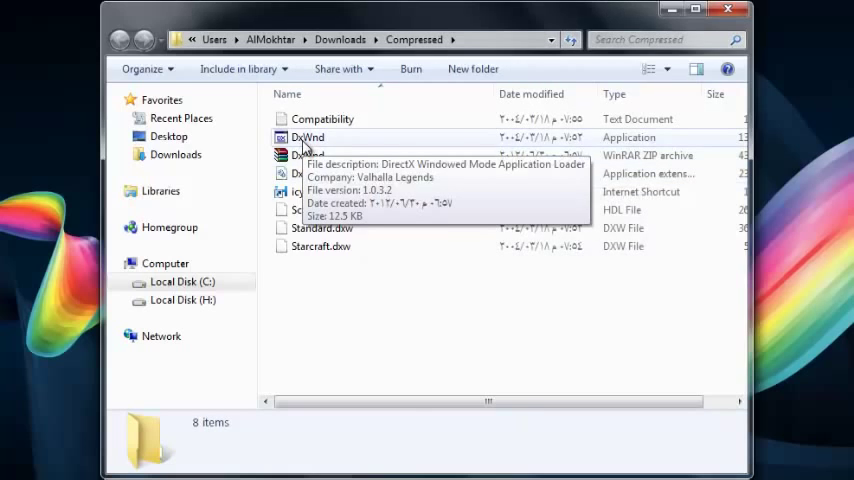
{"action": "left_click", "coordinate": [308, 137]}
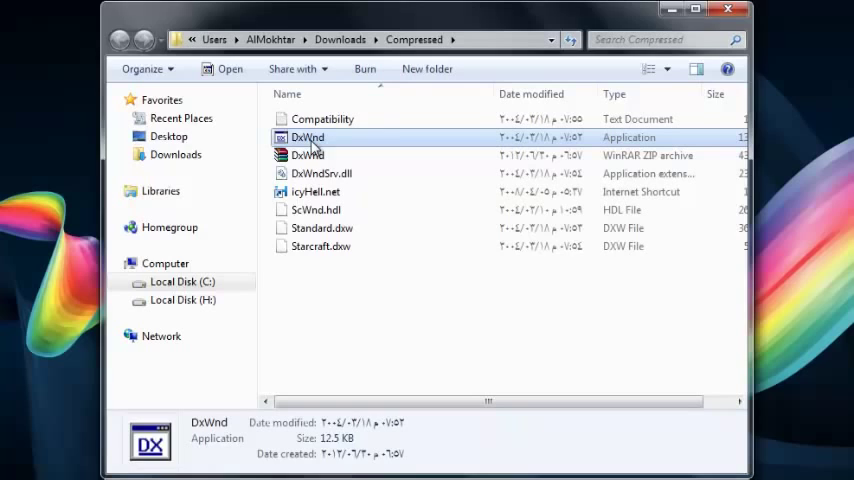
{"action": "double_click", "coordinate": [307, 137]}
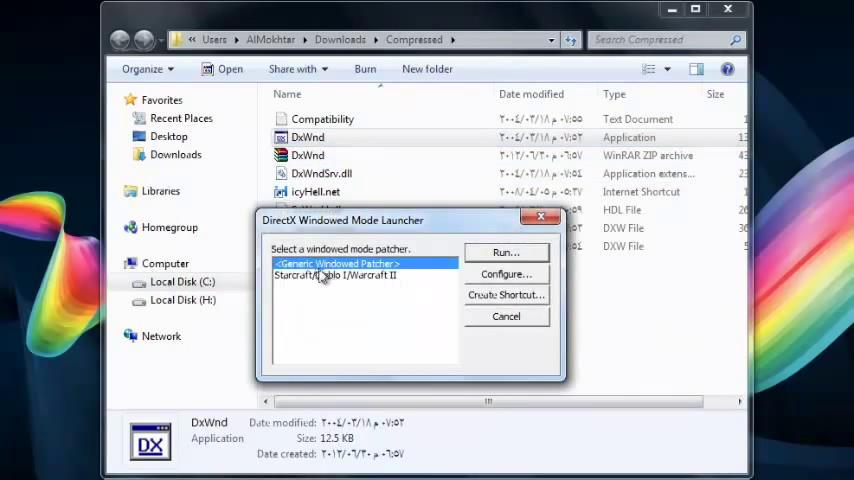
{"action": "mouse_move", "coordinate": [350, 283]}
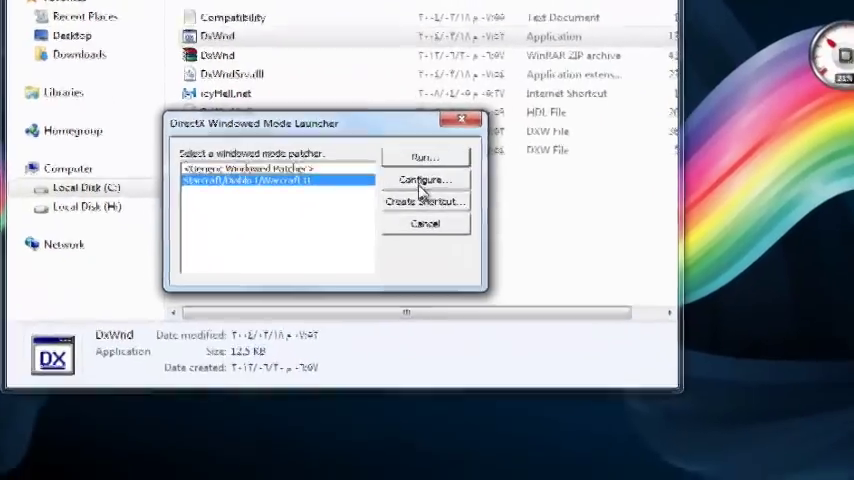
Configure the Starcraft patcher for the Oddworld.Abe's.Exoddus game and dismiss its no-options message
{"action": "left_click", "coordinate": [424, 180]}
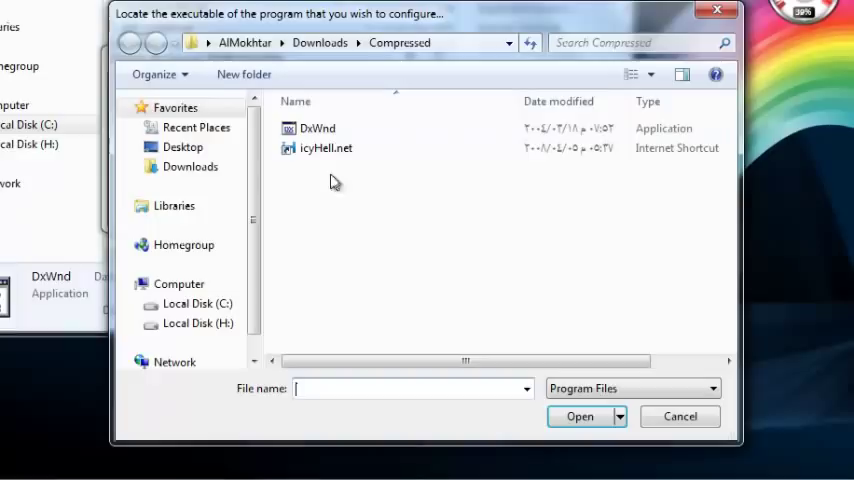
{"action": "left_click", "coordinate": [182, 147]}
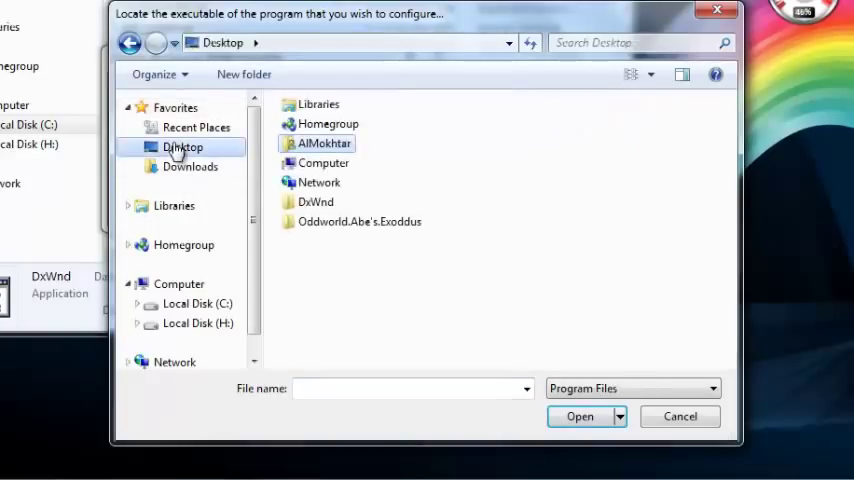
{"action": "mouse_move", "coordinate": [322, 227]}
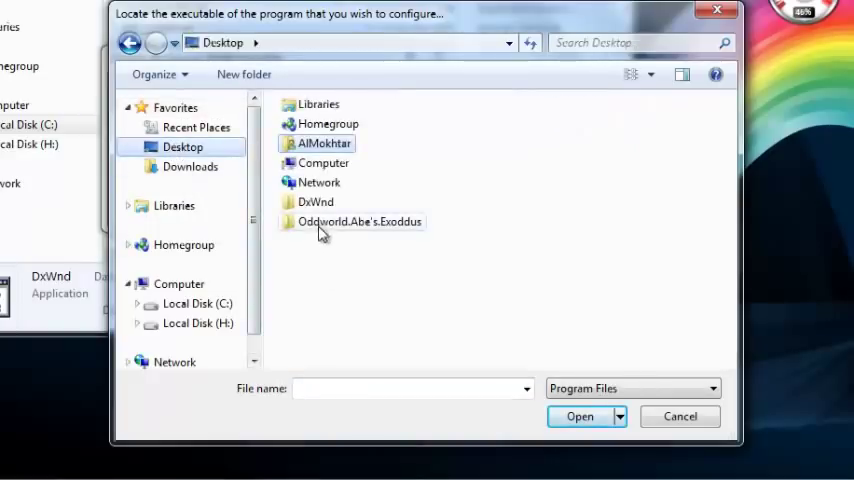
{"action": "mouse_move", "coordinate": [347, 237]}
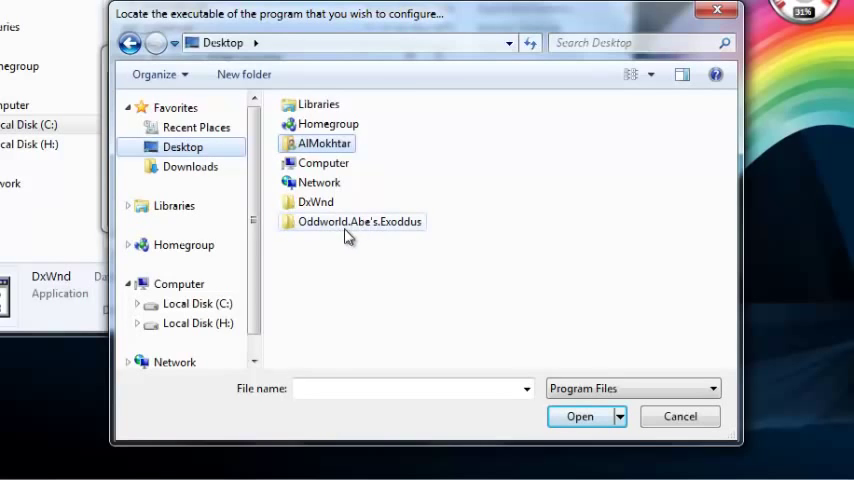
{"action": "double_click", "coordinate": [358, 221]}
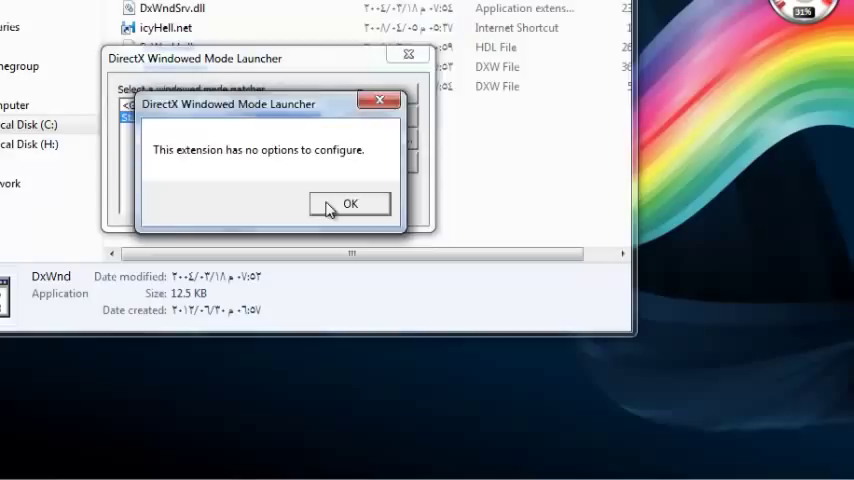
{"action": "left_click", "coordinate": [349, 203]}
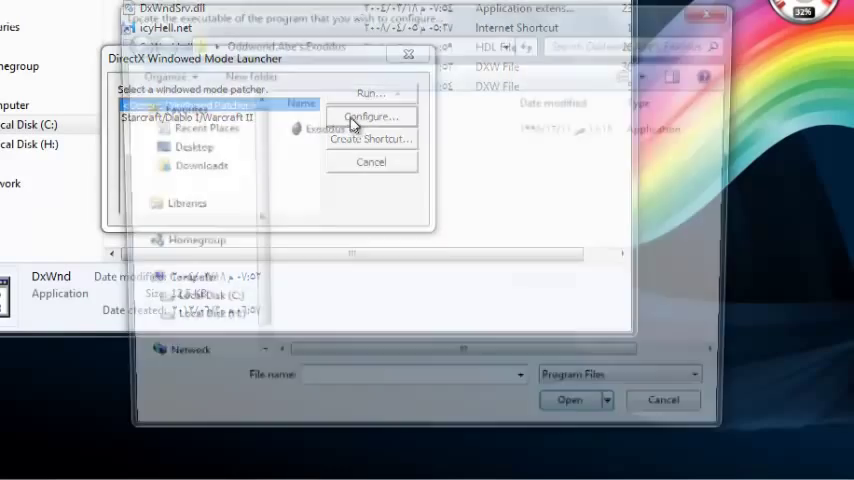
Open the Generic Windowed Patcher configuration for Abe's Exoddus, showing a 640x480 window size
{"action": "left_click", "coordinate": [369, 117]}
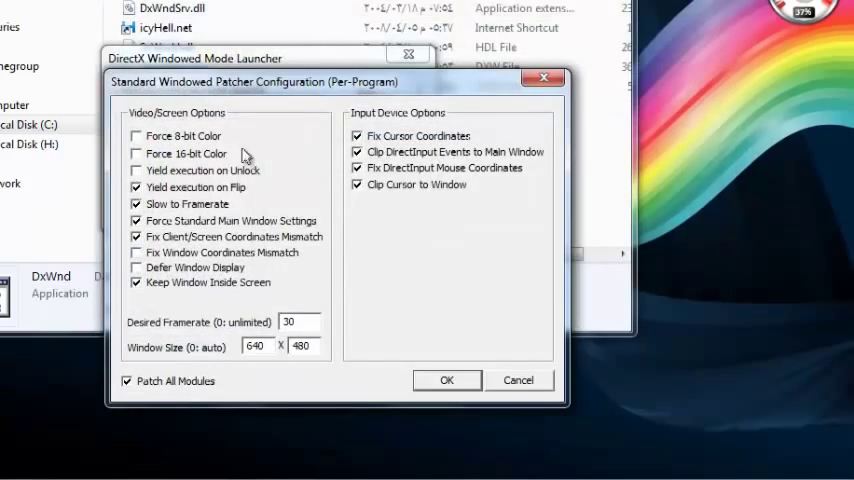
{"action": "mouse_move", "coordinate": [175, 120]}
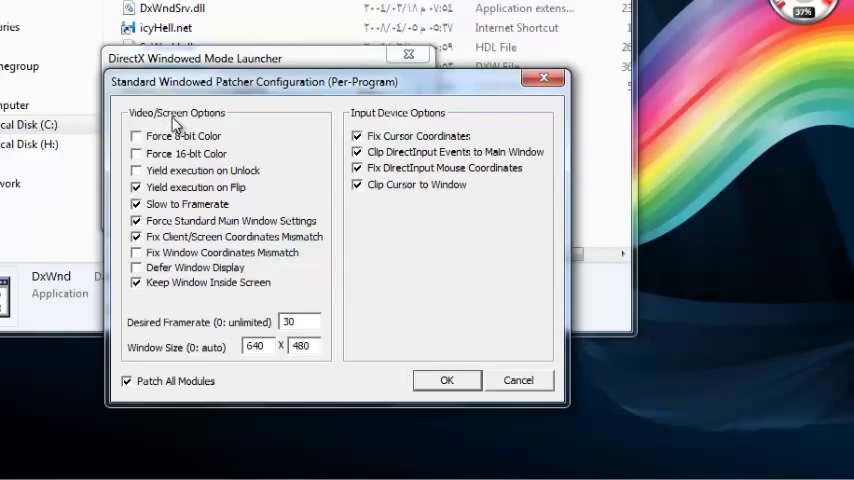
{"action": "mouse_move", "coordinate": [186, 315]}
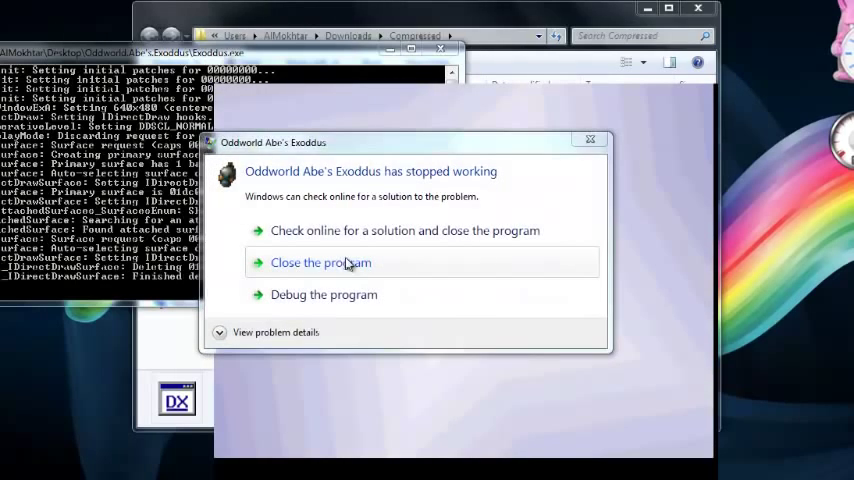
Close the crashed Abe's Exoddus game and the Compressed folder window
{"action": "left_click", "coordinate": [321, 262]}
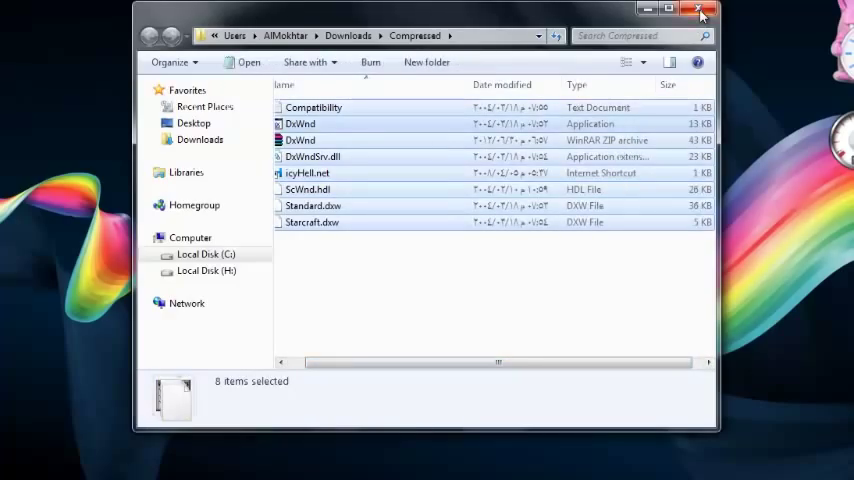
{"action": "left_click", "coordinate": [702, 10]}
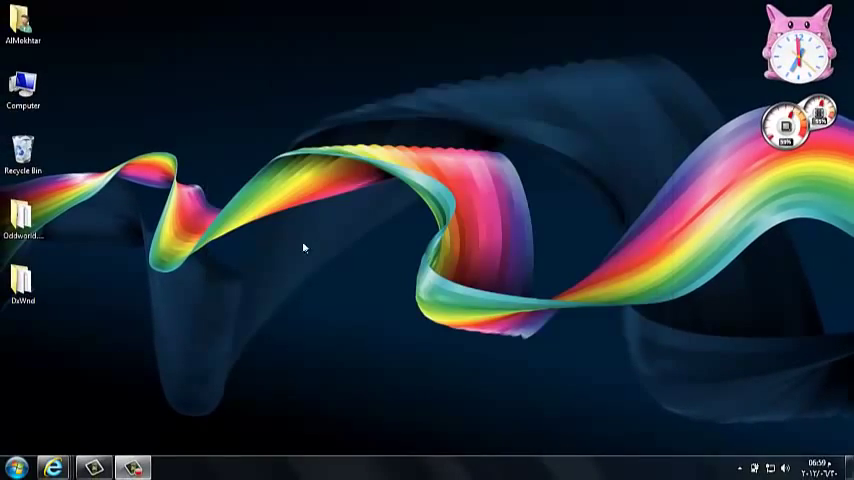
{"action": "mouse_move", "coordinate": [360, 305]}
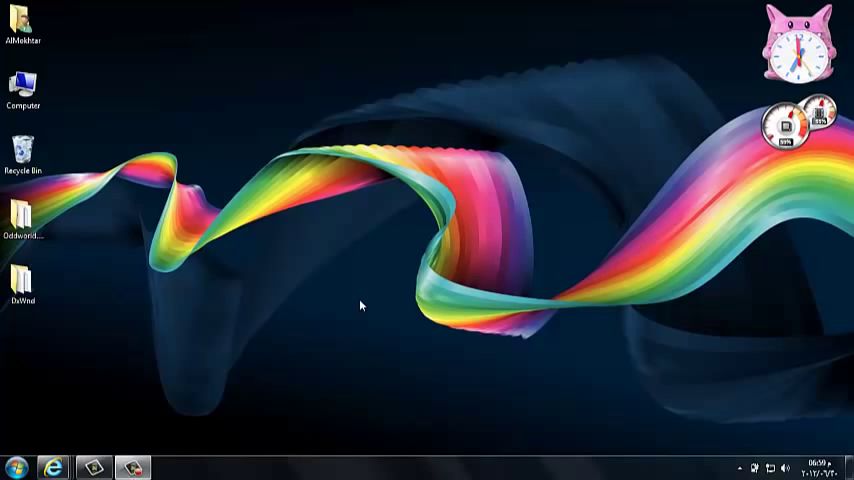